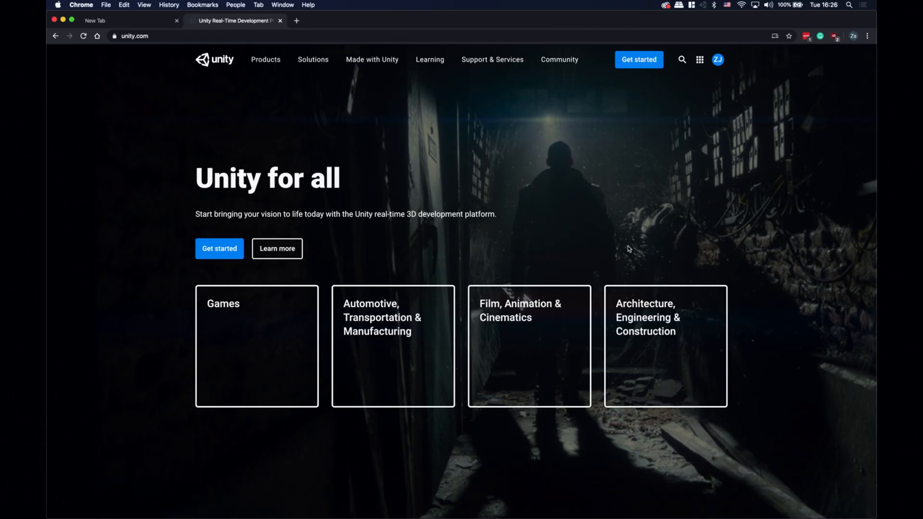
mouse_move(568, 241)
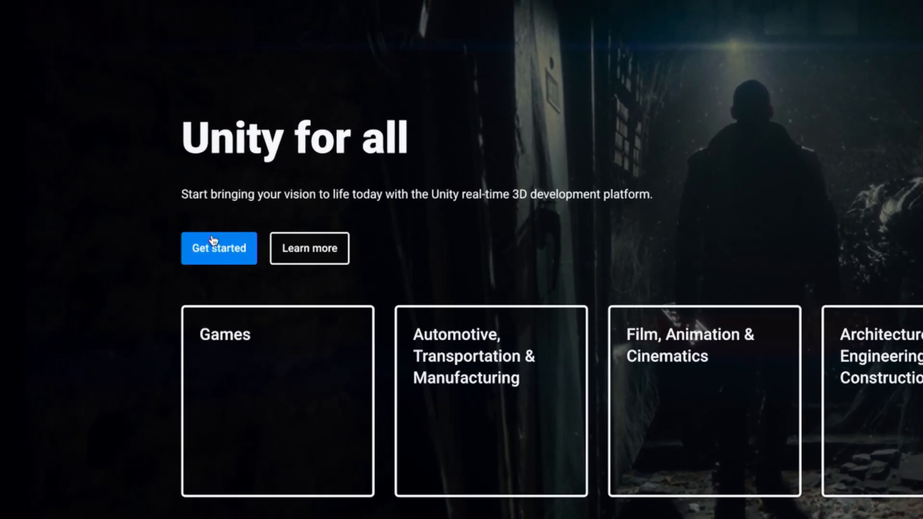
Step: Reach the 'Start Creating with Unity' download page at store.unity.com/download-nuo via Get started
left_click(218, 248)
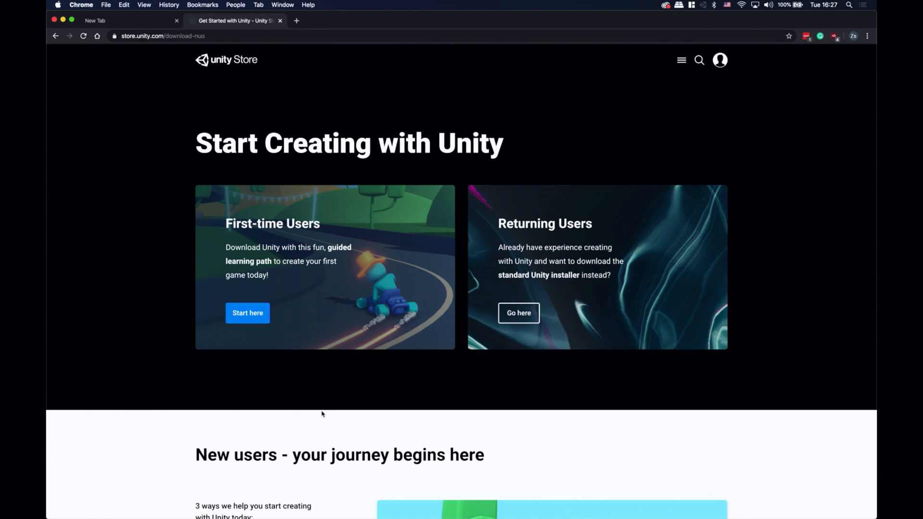